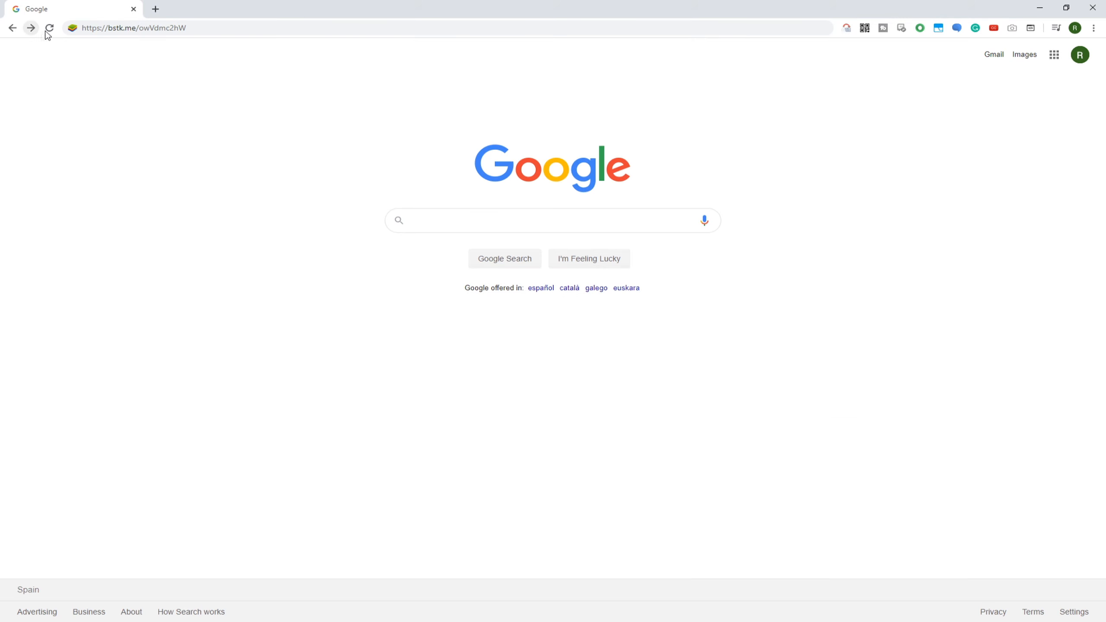
Load the bstk.me link and browse the Raider: Origin page's overview, gallery and getting-started steps
{"action": "left_click", "coordinate": [49, 28]}
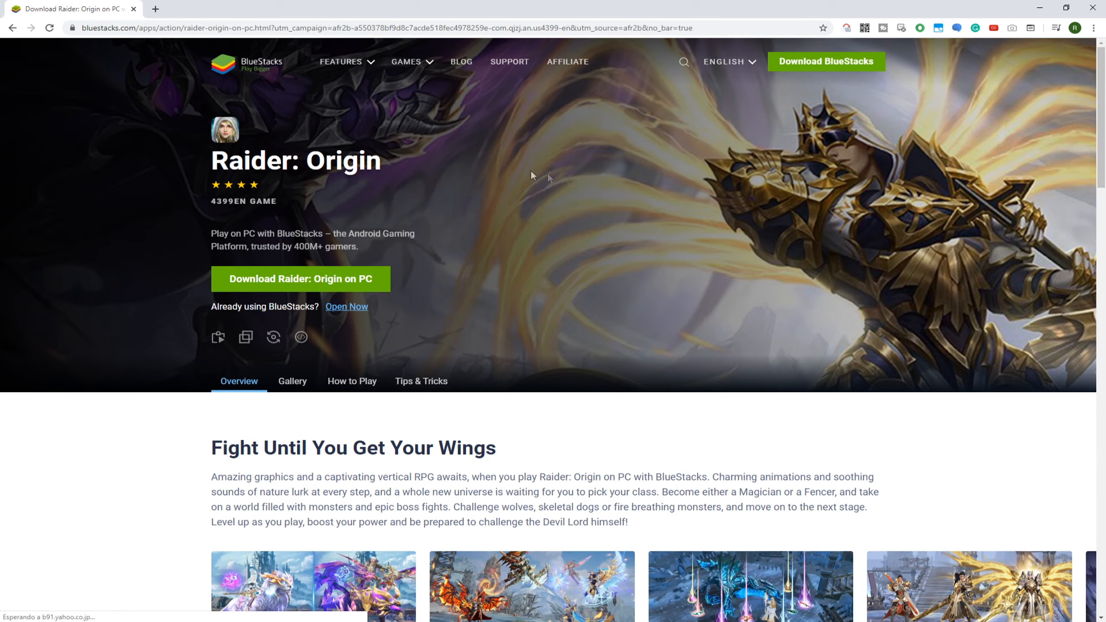
{"action": "scroll", "scroll_direction": "down", "scroll_amount": 3}
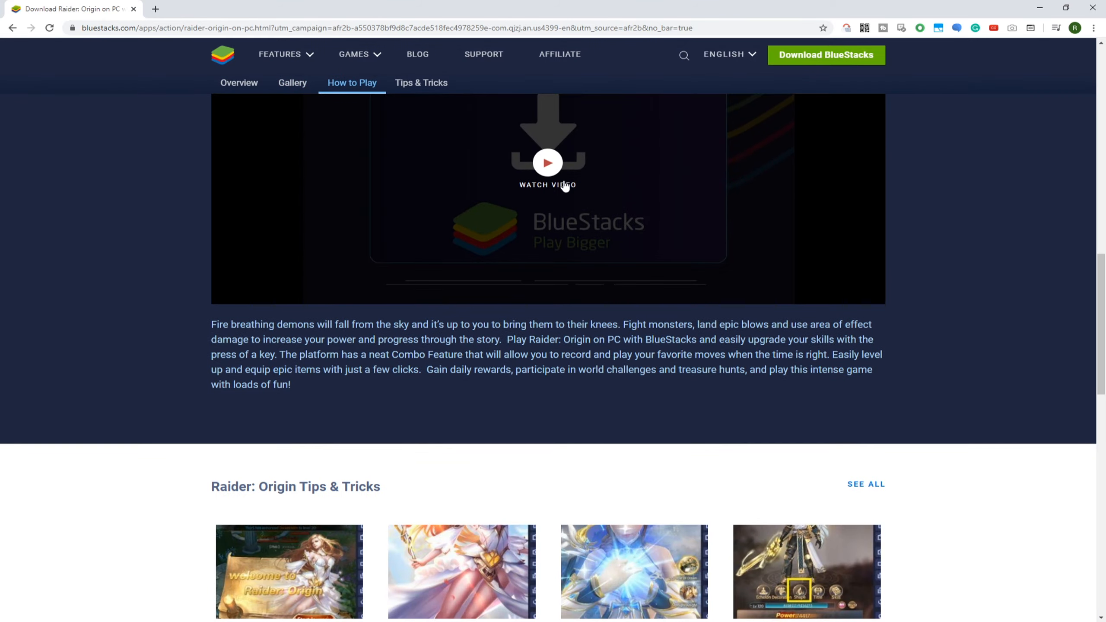
{"action": "left_click", "coordinate": [421, 83]}
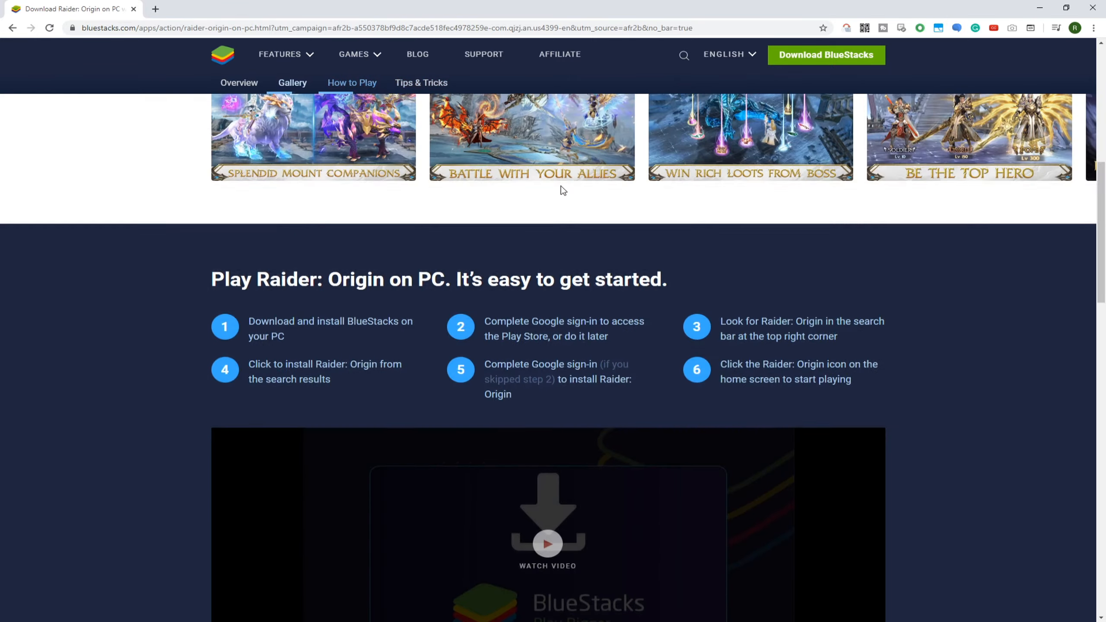
{"action": "scroll", "scroll_direction": "up", "scroll_amount": 3}
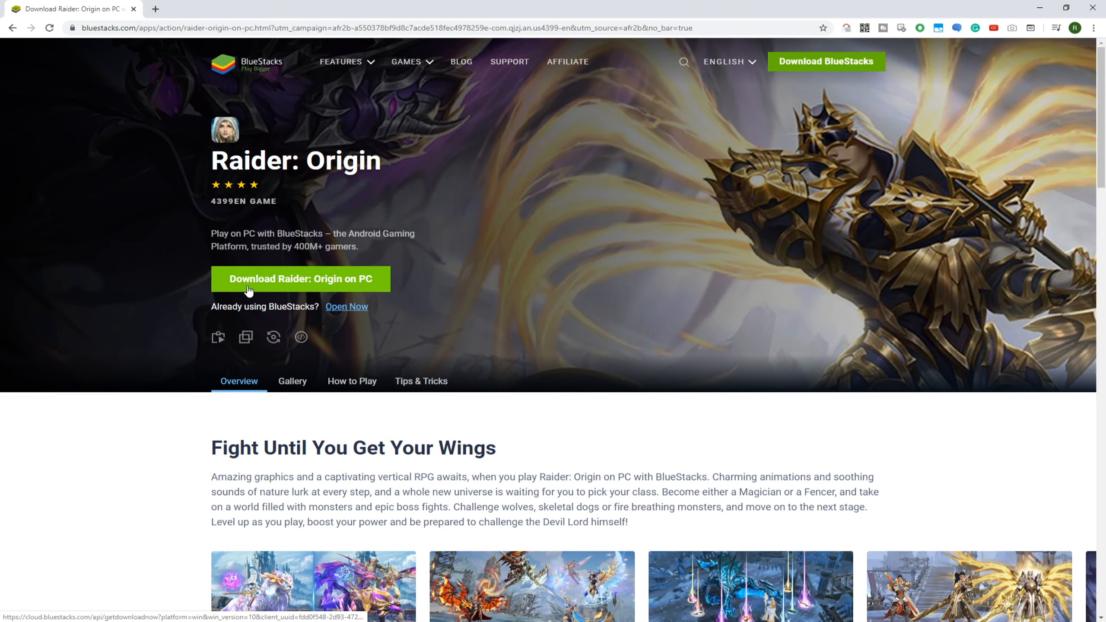
Download the Raider: Origin on PC installer from the BlueStacks site
{"action": "left_click", "coordinate": [300, 279]}
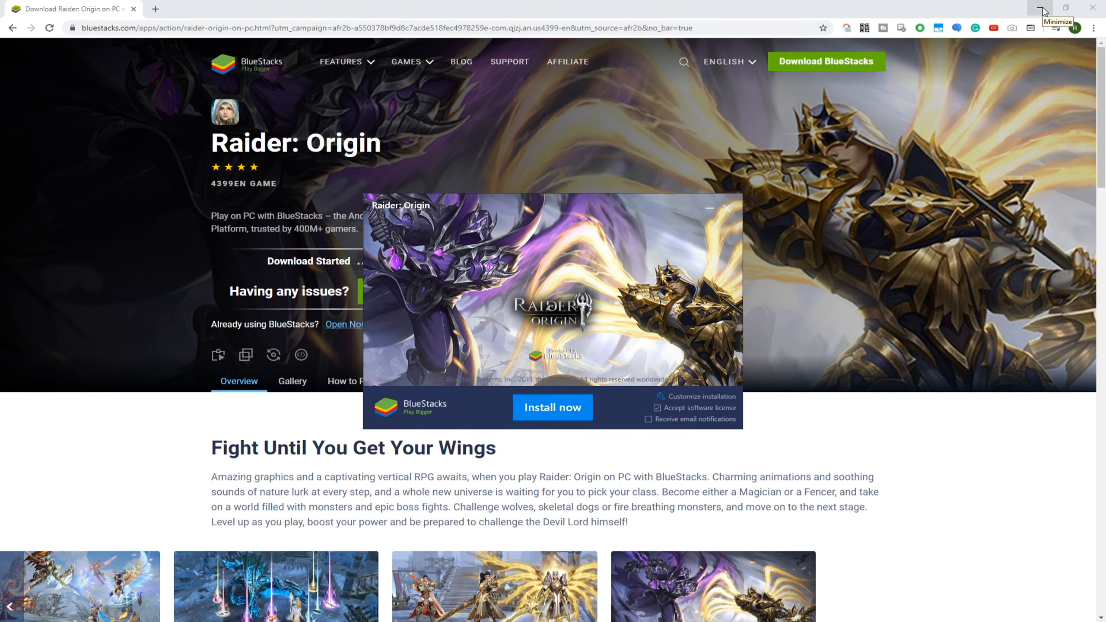
Review the data path under Customize installation, then install BlueStacks with Raider: Origin
{"action": "left_click", "coordinate": [1043, 8]}
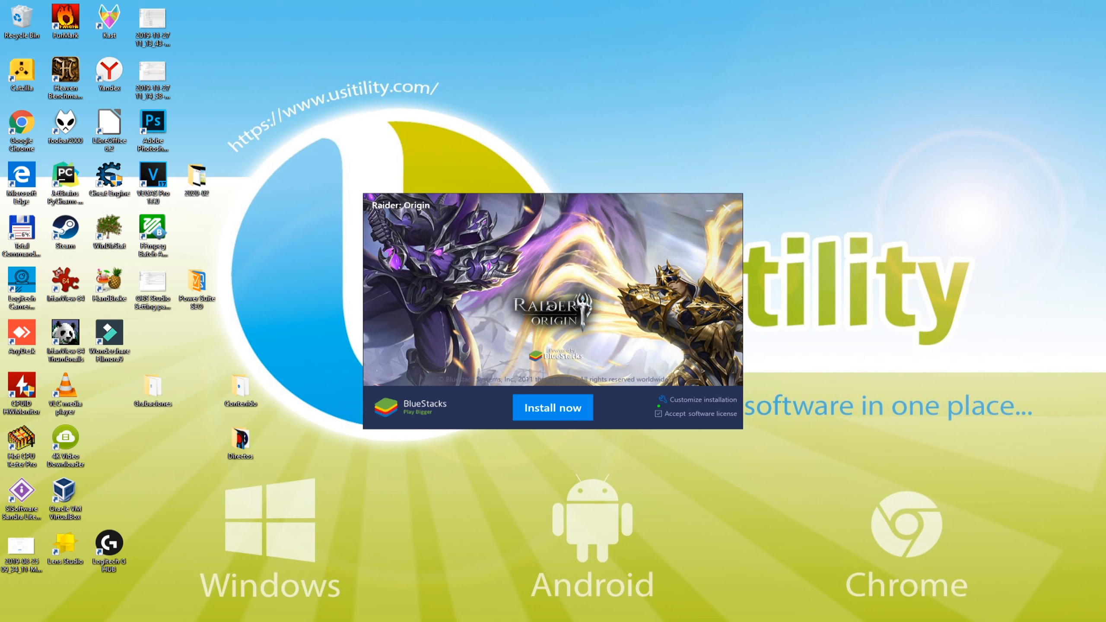
{"action": "left_click", "coordinate": [702, 401]}
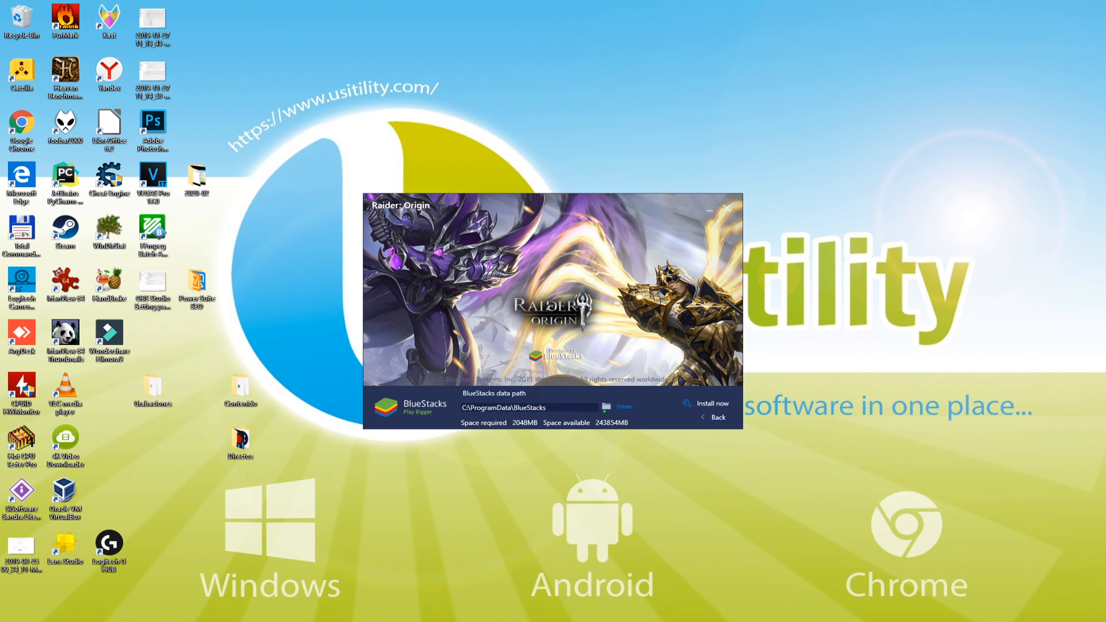
{"action": "left_click", "coordinate": [712, 417]}
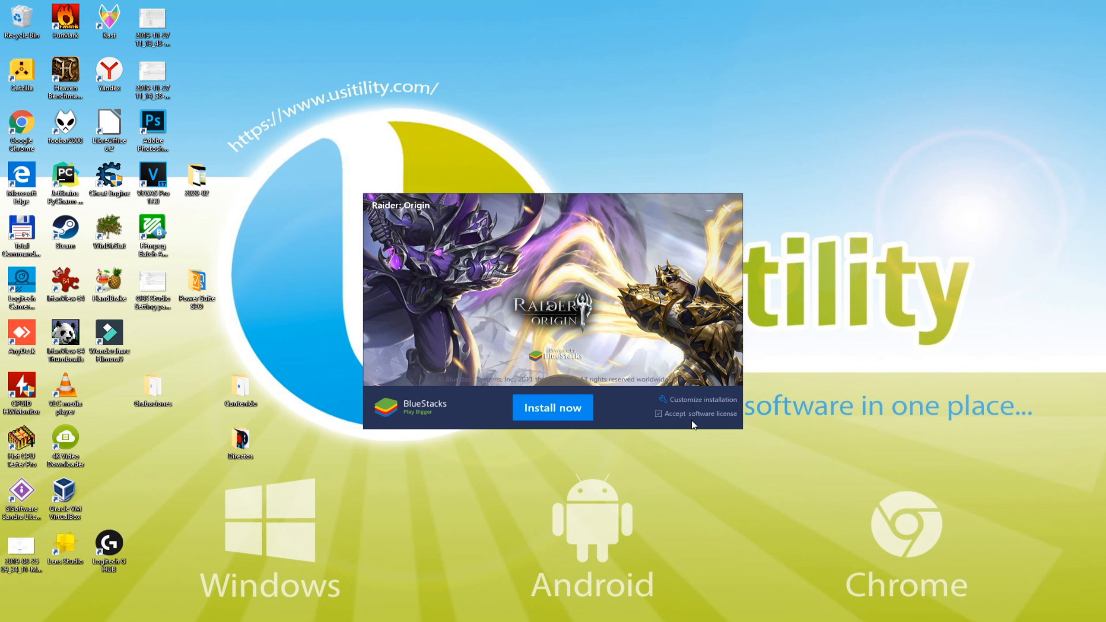
{"action": "left_click", "coordinate": [552, 408]}
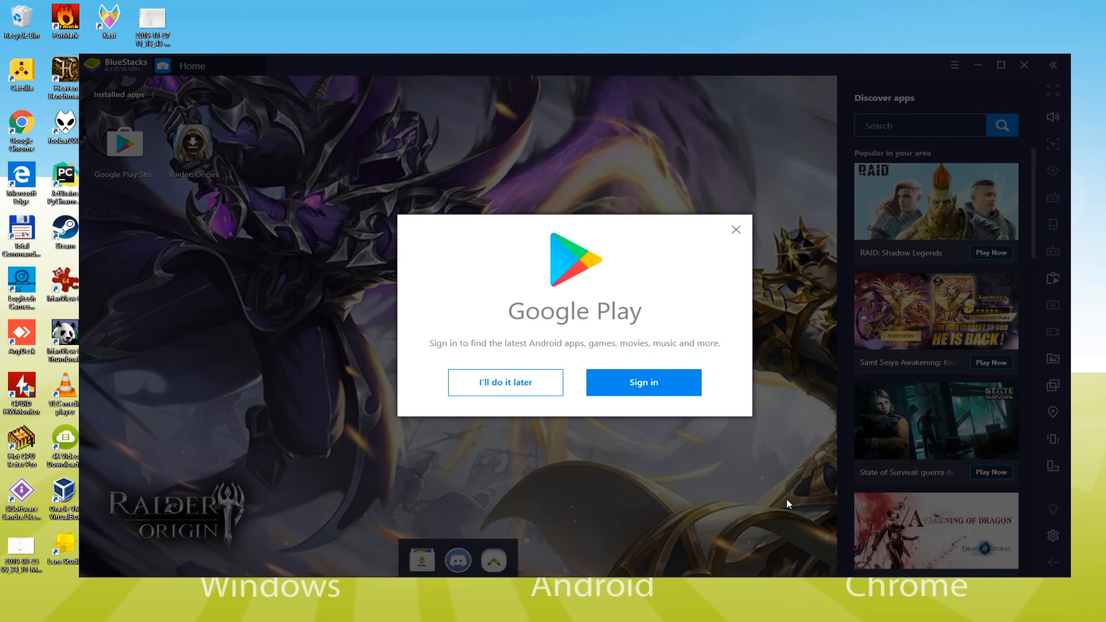
{"action": "mouse_move", "coordinate": [643, 382]}
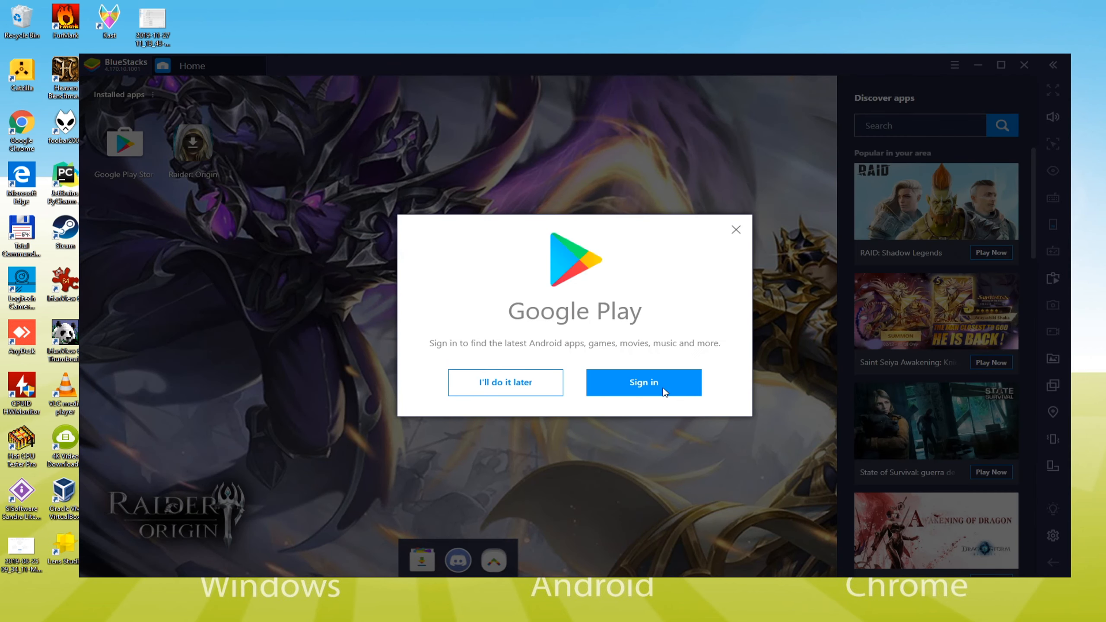
Accept the Google Play sign-in prompt and start signing in to a Google account
{"action": "left_click", "coordinate": [643, 383]}
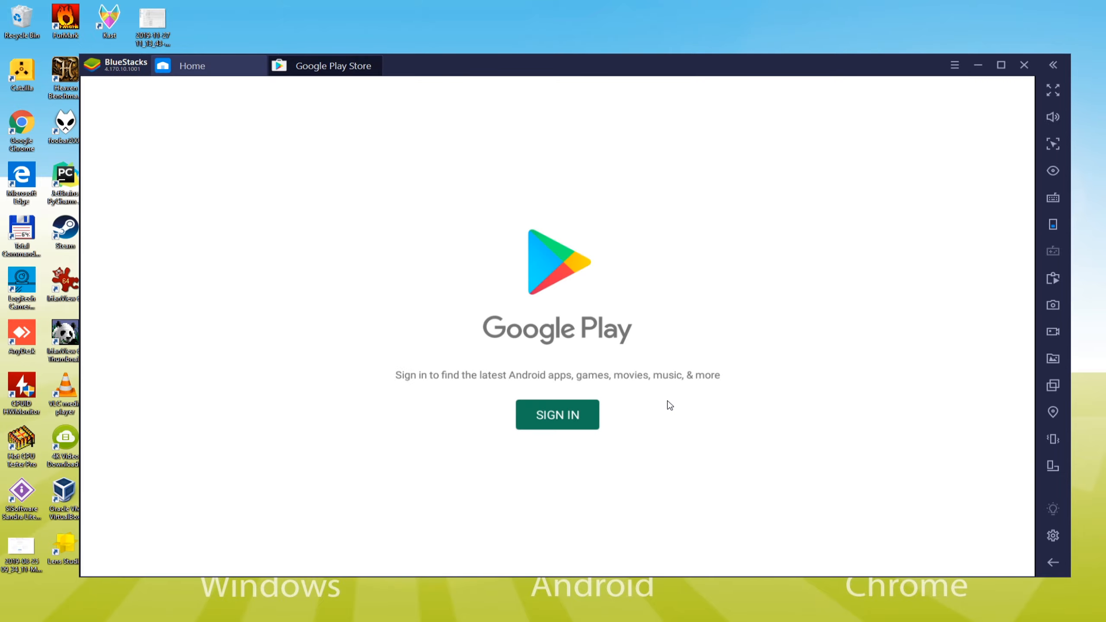
{"action": "left_click", "coordinate": [557, 414]}
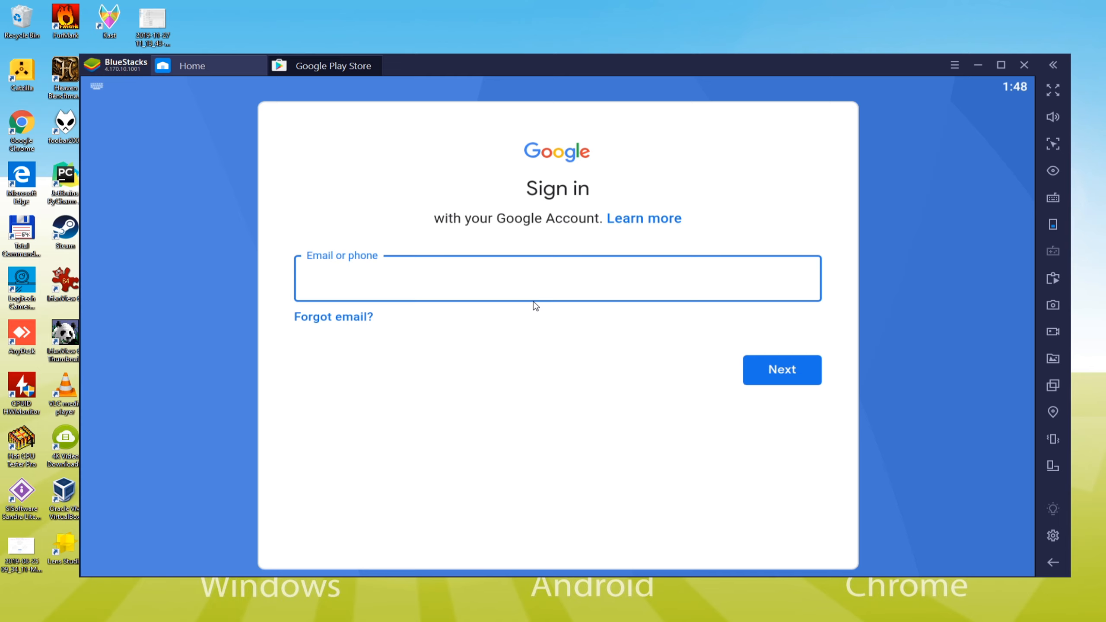
Submit the account, agree to the terms, turn off Google Drive backup and accept the Google services settings
{"action": "left_click", "coordinate": [782, 370]}
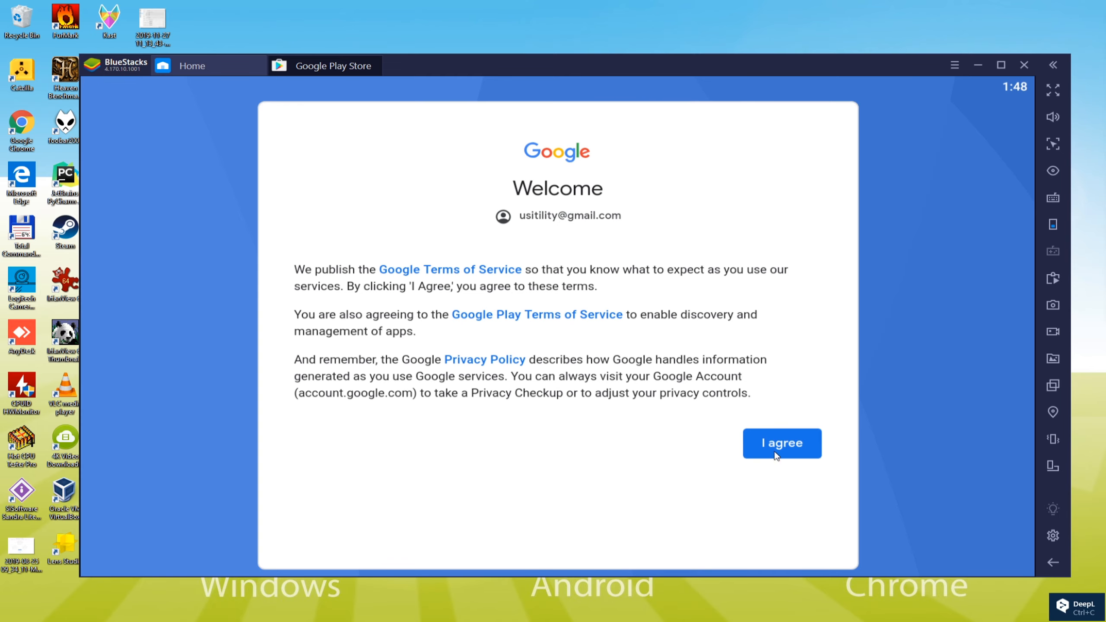
{"action": "left_click", "coordinate": [781, 443]}
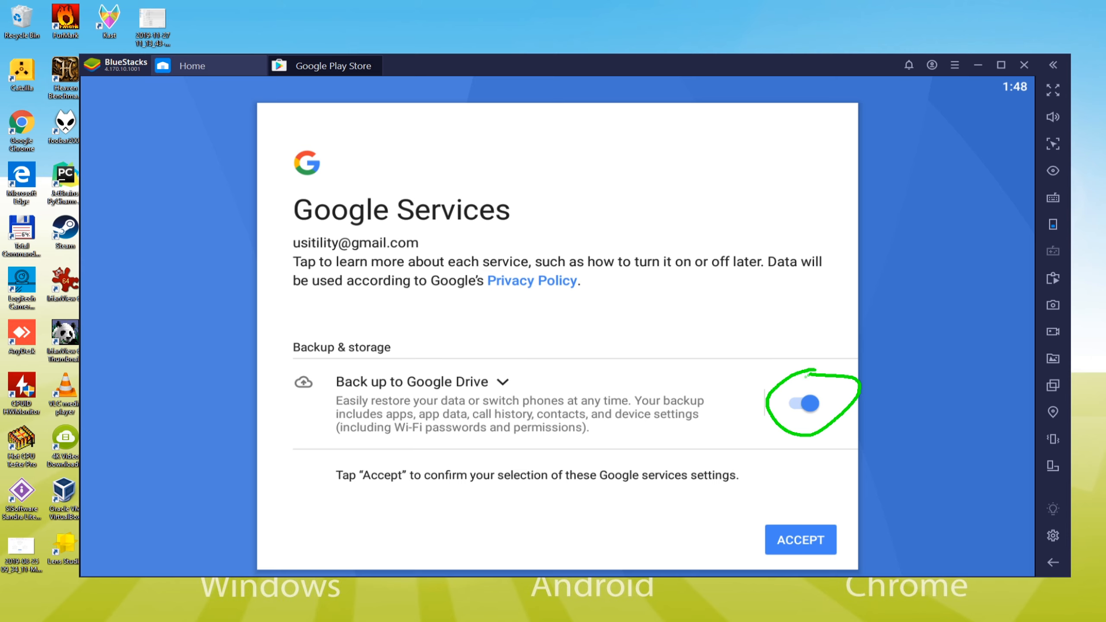
{"action": "left_click", "coordinate": [798, 403]}
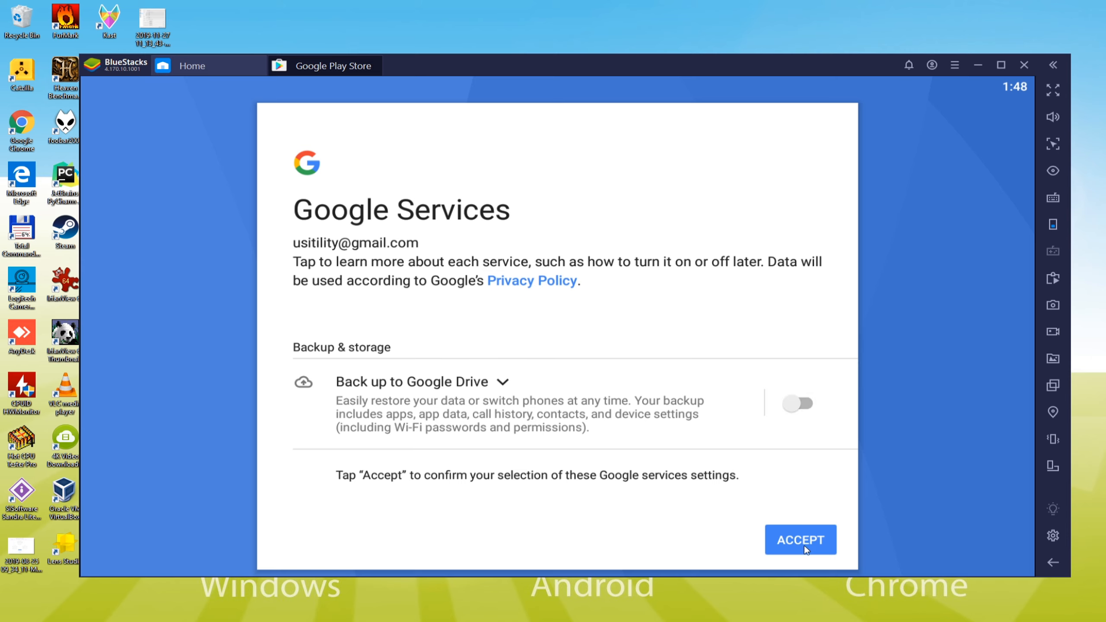
{"action": "left_click", "coordinate": [800, 540]}
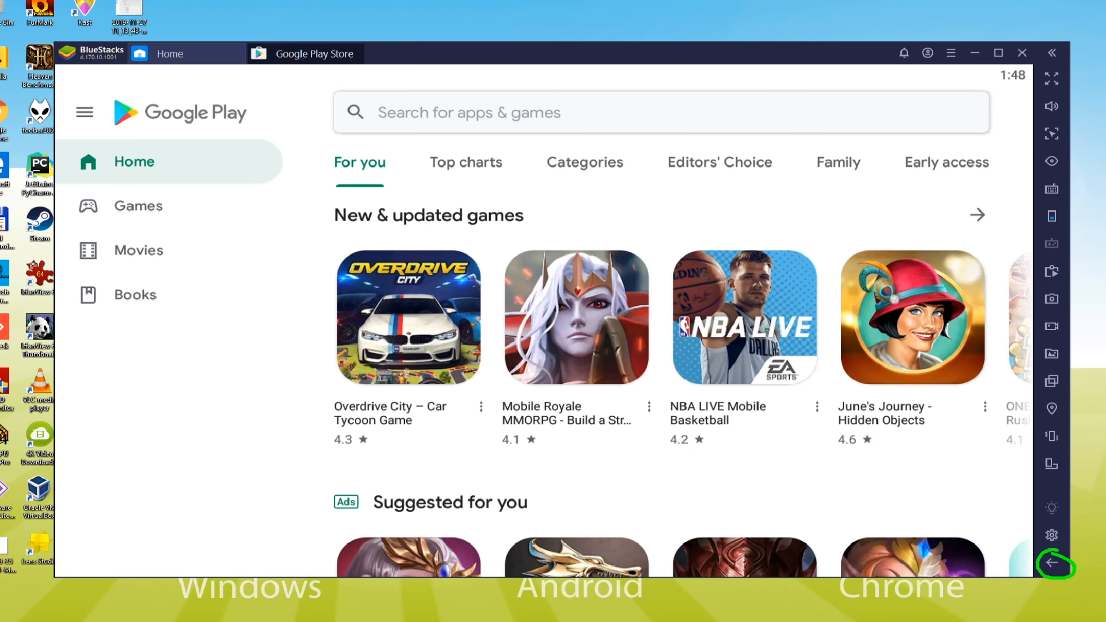
Leave the Play Store, relaunch BlueStacks from the desktop and open the Raider: Origin store page
{"action": "left_click", "coordinate": [1054, 562]}
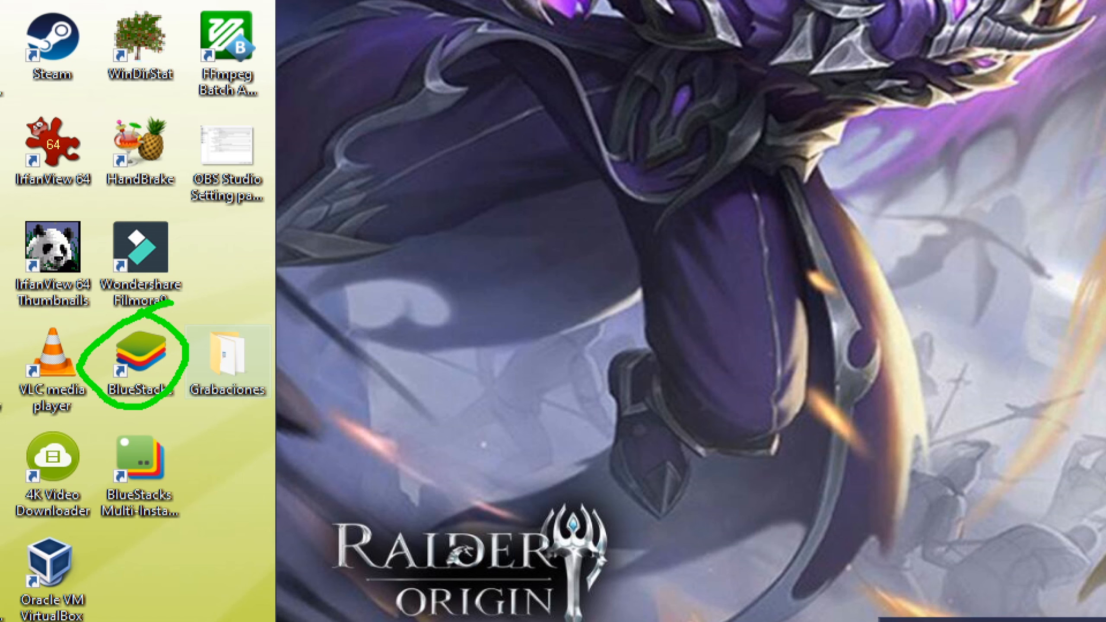
{"action": "double_click", "coordinate": [139, 359]}
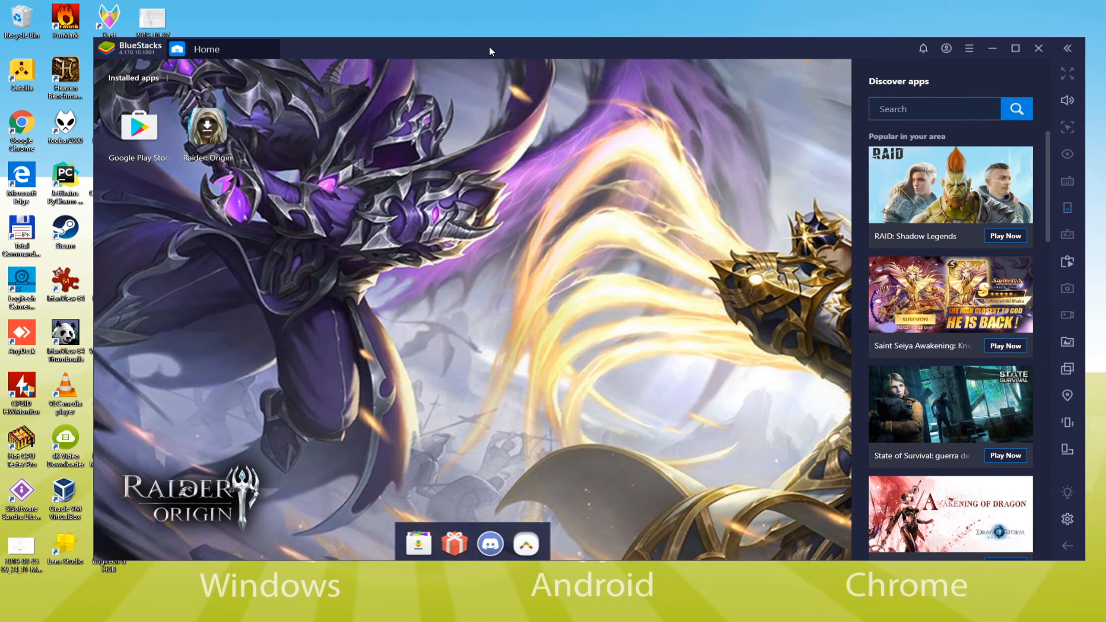
{"action": "left_click", "coordinate": [209, 130]}
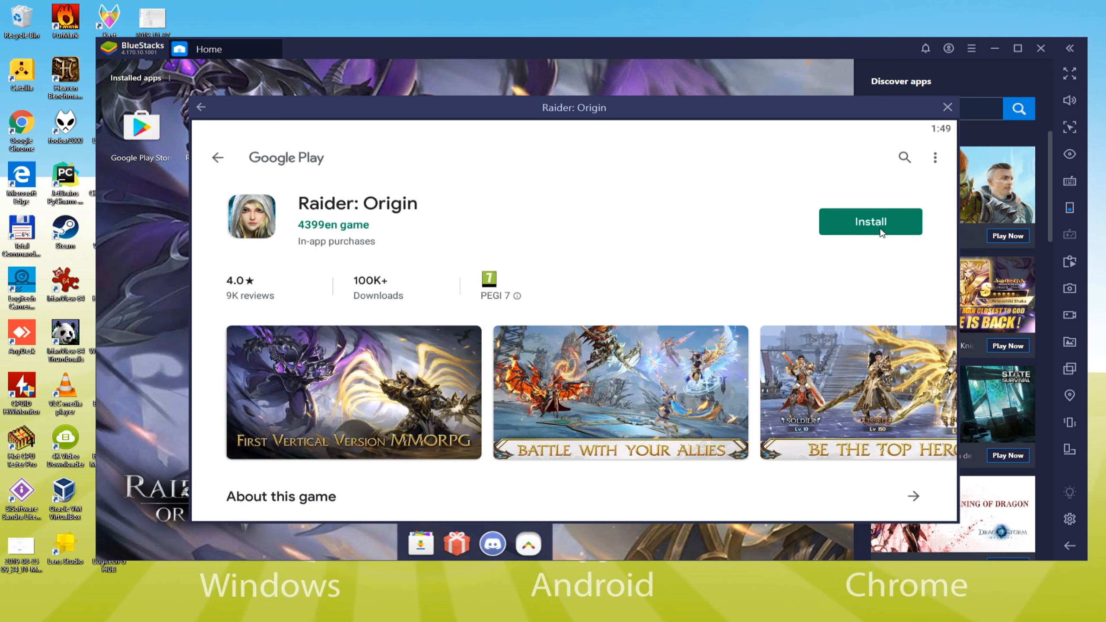
Install Raider: Origin from its Google Play page
{"action": "left_click", "coordinate": [871, 222]}
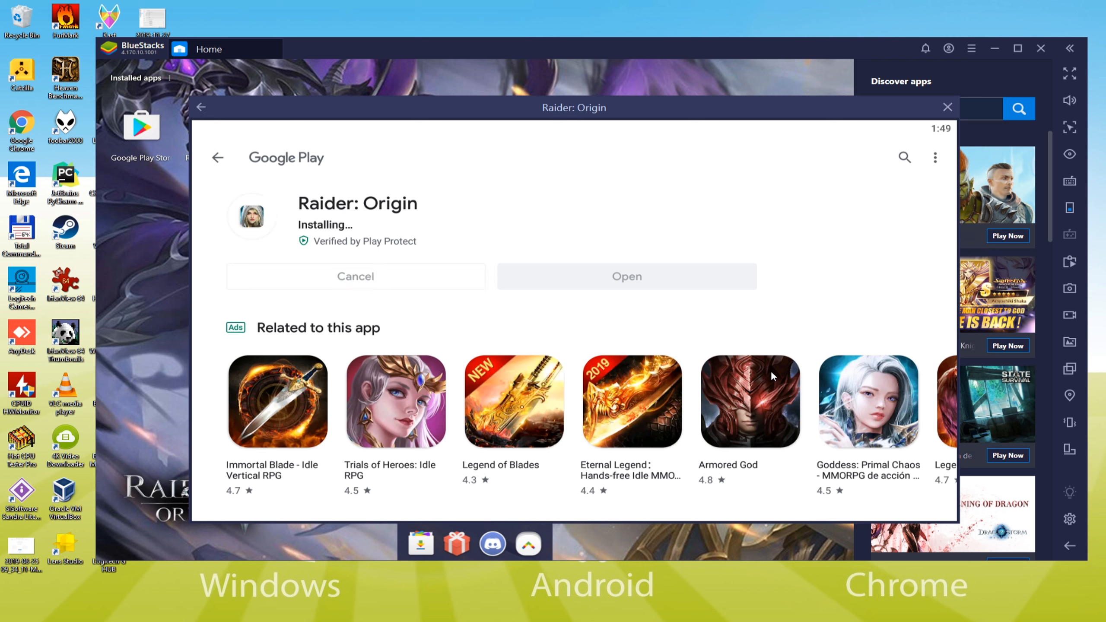
{"action": "mouse_move", "coordinate": [775, 368]}
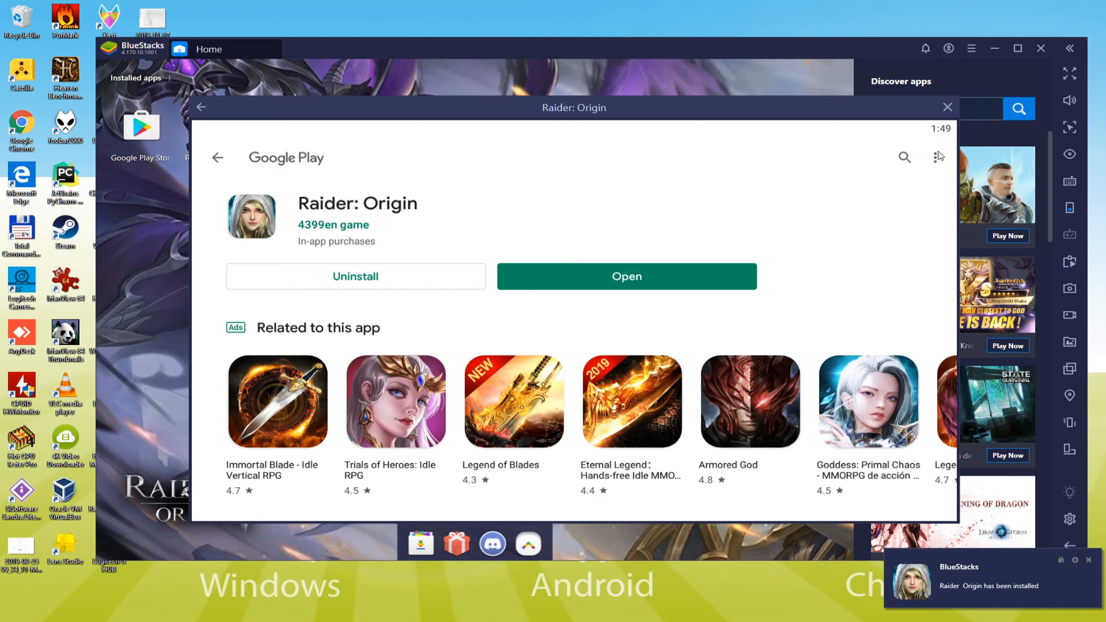
Close the Raider: Origin store page to return to the BlueStacks home screen
{"action": "left_click", "coordinate": [947, 107]}
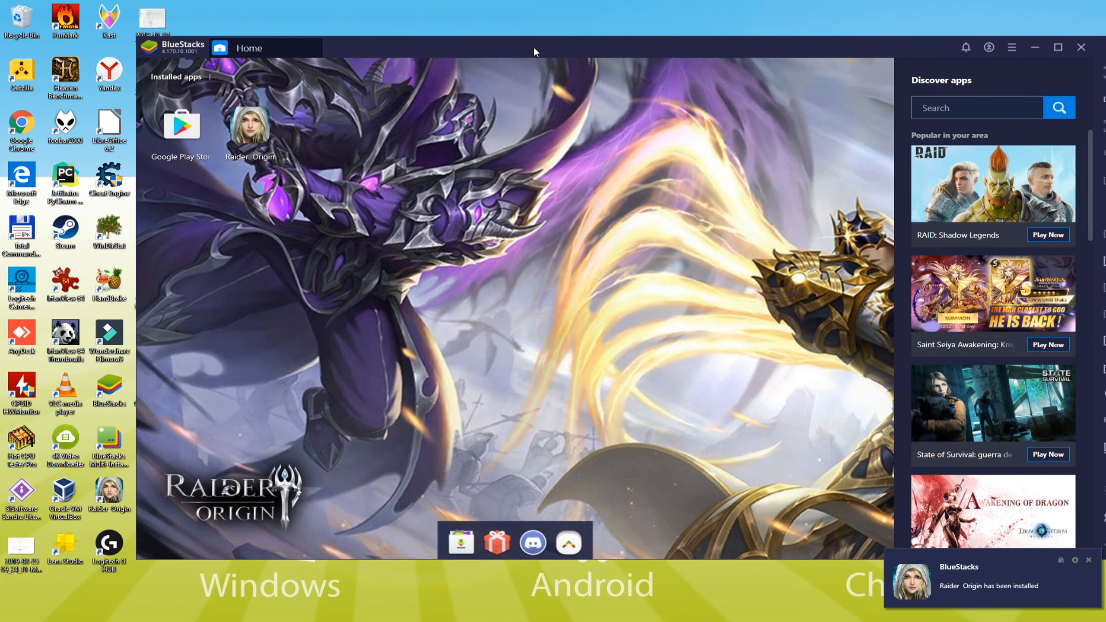
{"action": "mouse_move", "coordinate": [288, 113]}
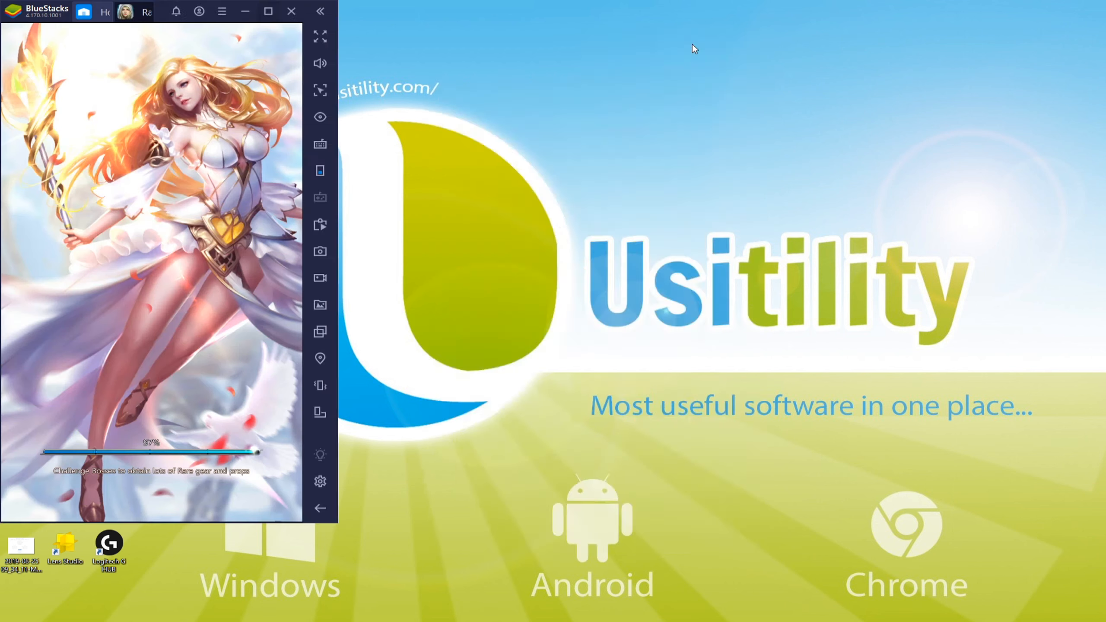
Maximize then restore the BlueStacks window so the portrait game window sits mid-desktop
{"action": "left_click", "coordinate": [1035, 11]}
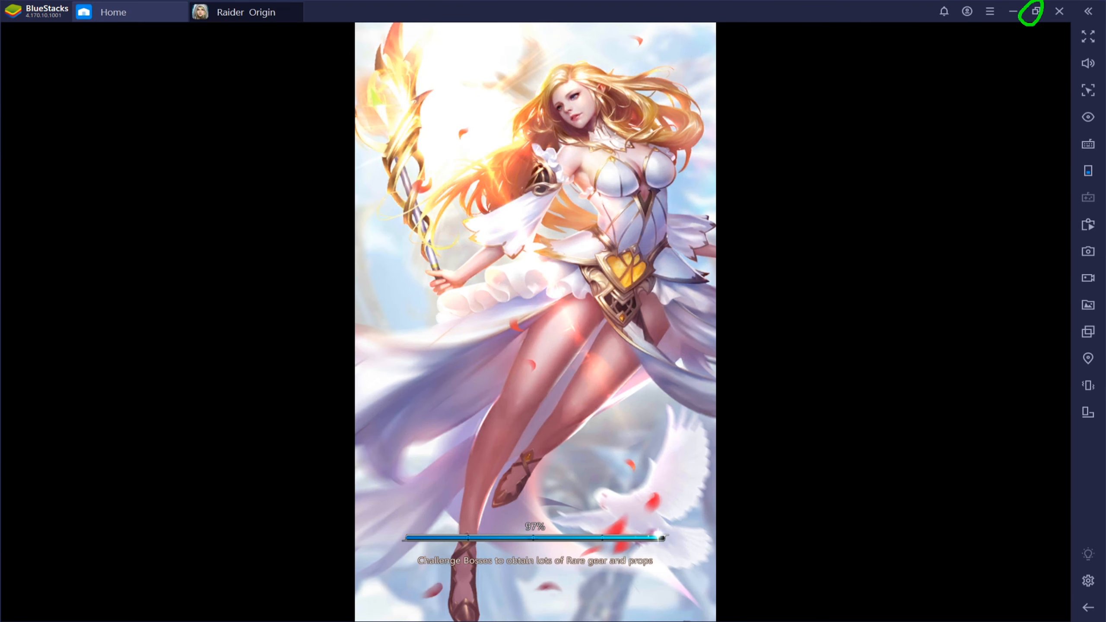
{"action": "left_click", "coordinate": [1034, 11]}
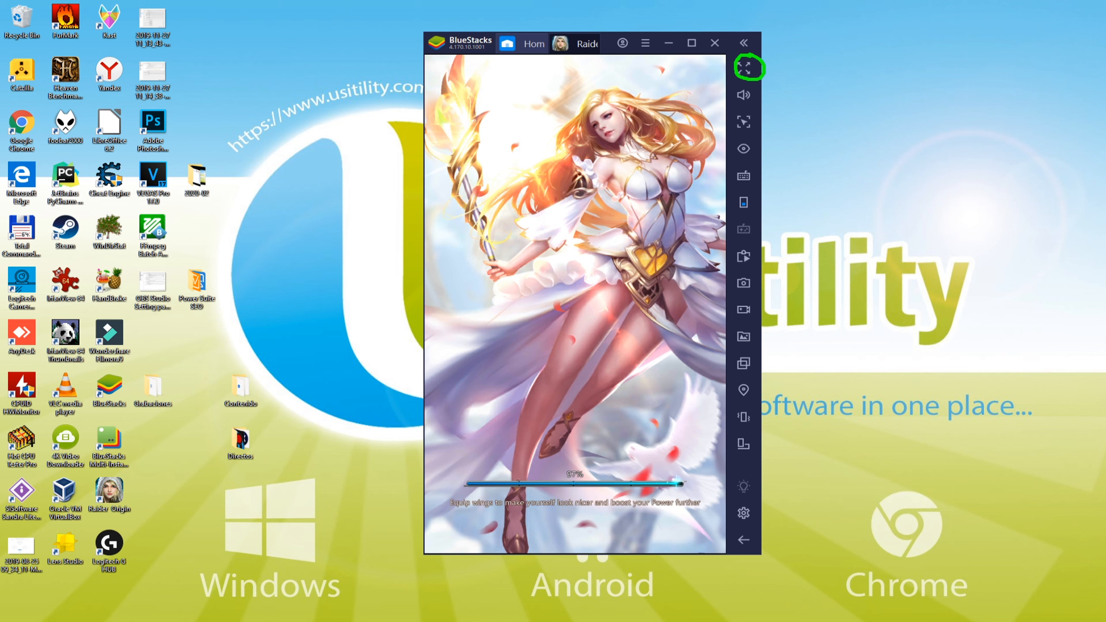
{"action": "left_click", "coordinate": [749, 68]}
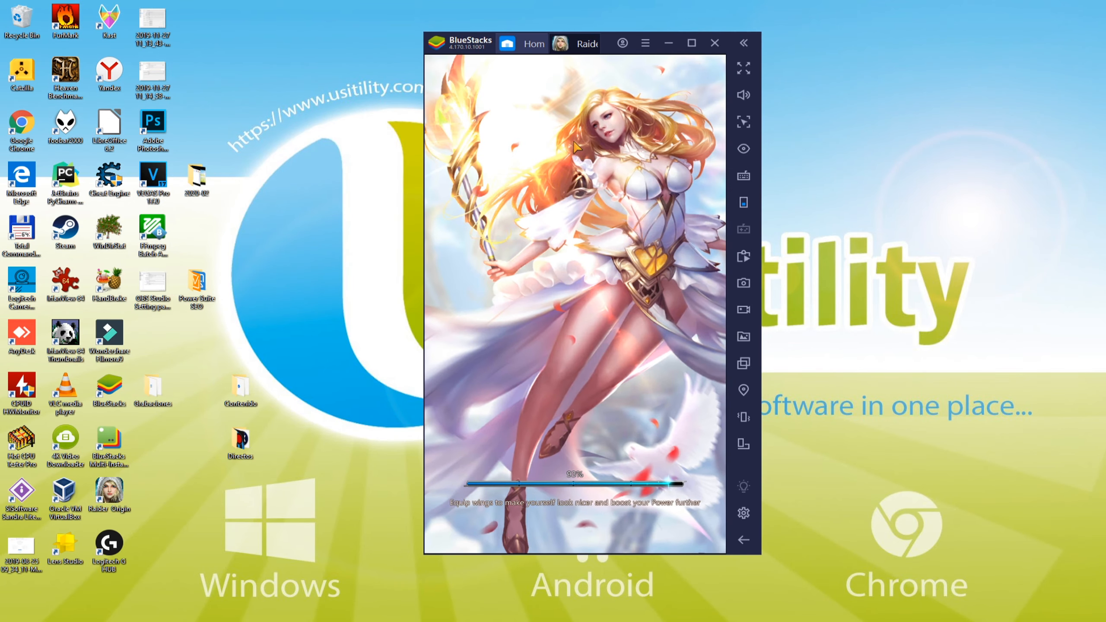
{"action": "mouse_move", "coordinate": [617, 208]}
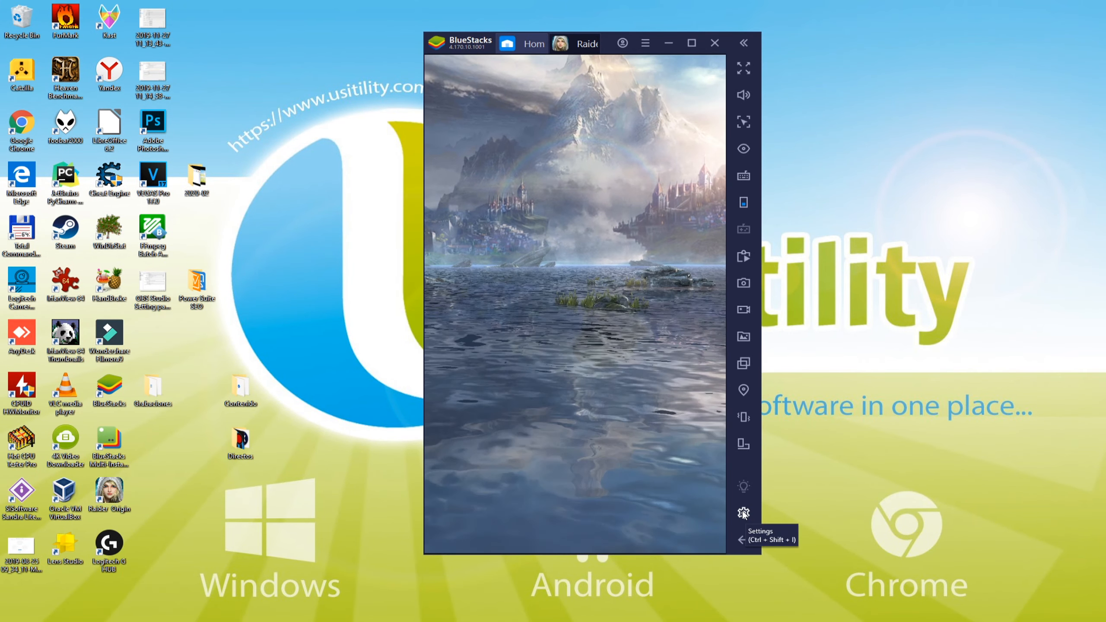
In Settings > Preferences, pick a different interface language from the Language dropdown
{"action": "left_click", "coordinate": [743, 513]}
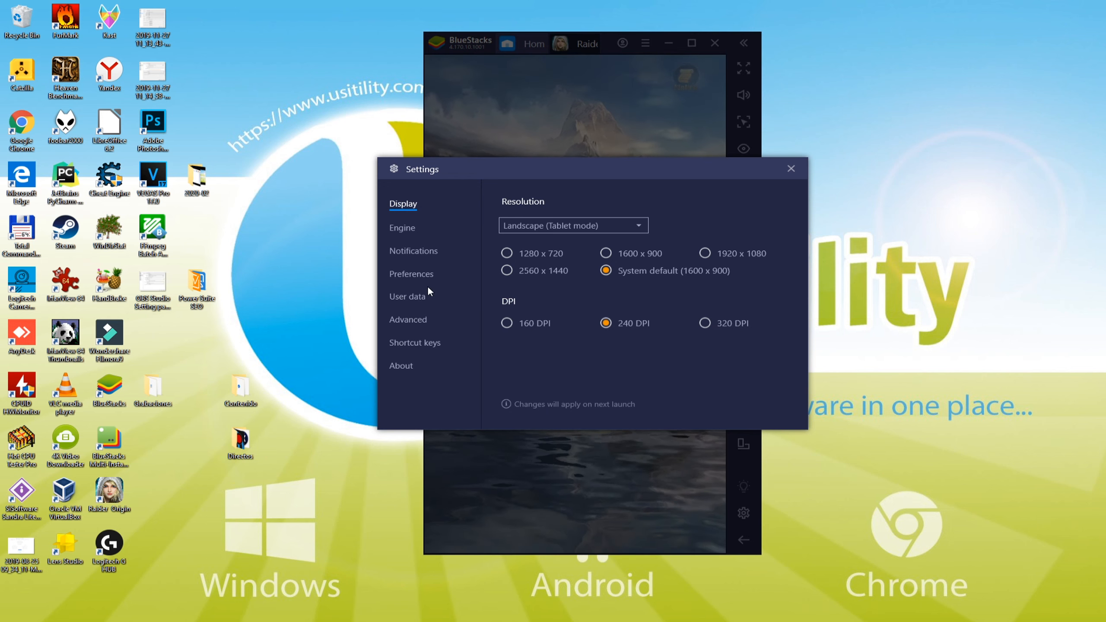
{"action": "left_click", "coordinate": [412, 273]}
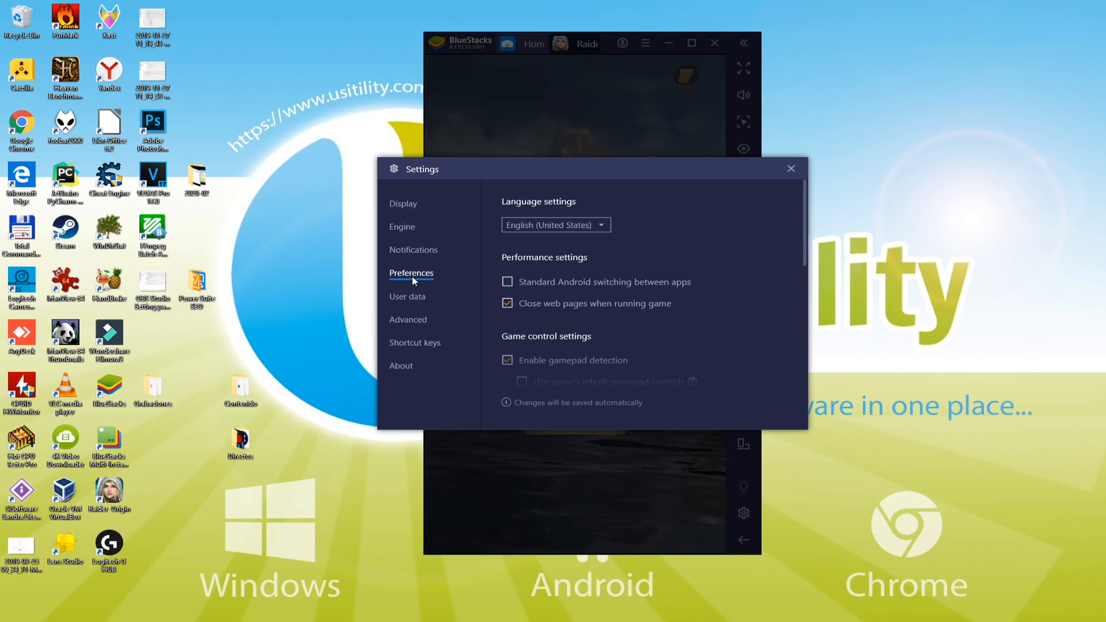
{"action": "left_click", "coordinate": [554, 225]}
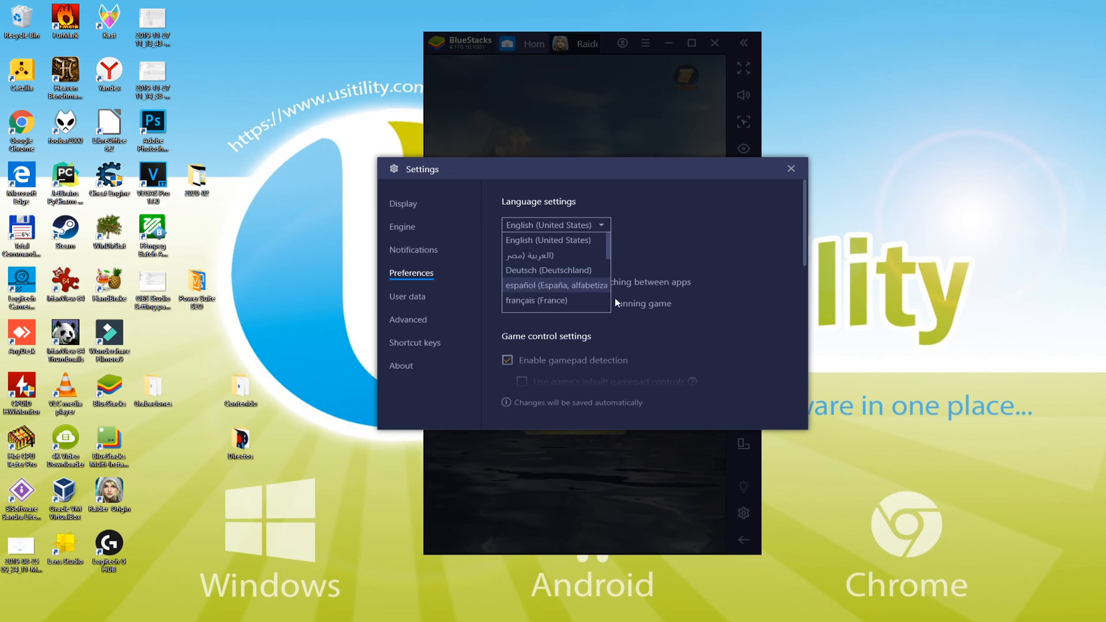
{"action": "left_click", "coordinate": [791, 168]}
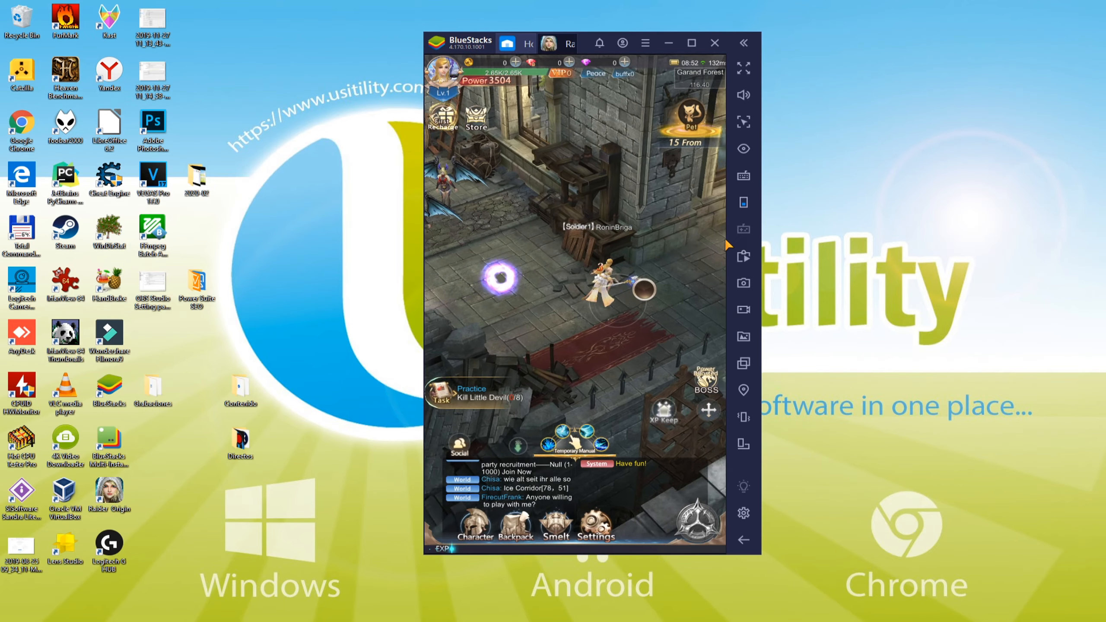